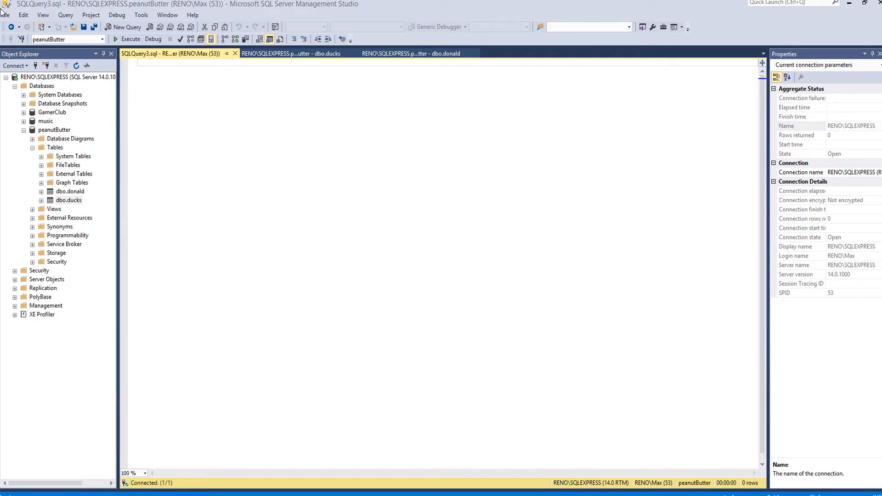
Step: Compare the rows of the ducks and donald tables, then return to SQLQuery3.sql
{"action": "left_click", "coordinate": [290, 42]}
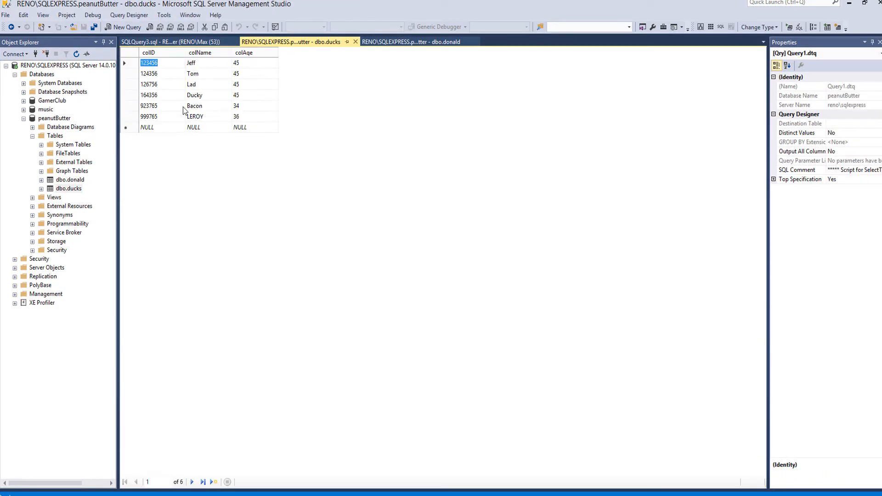
{"action": "left_click", "coordinate": [411, 41]}
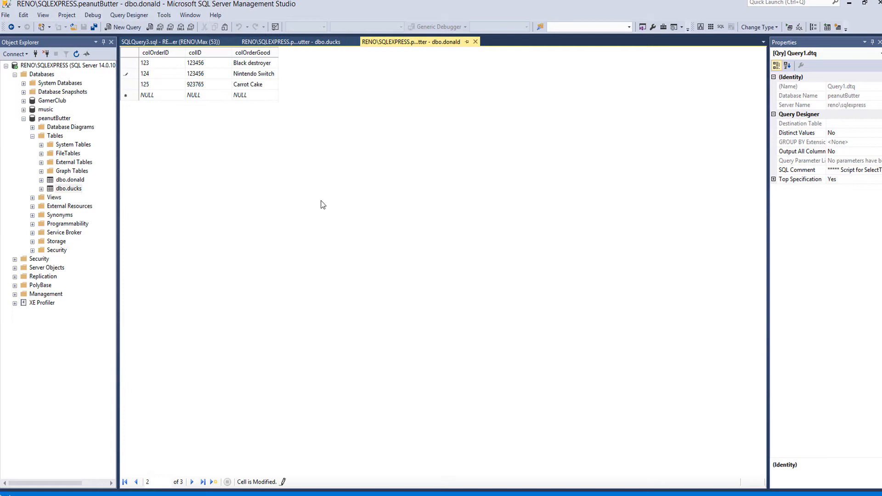
{"action": "mouse_move", "coordinate": [367, 214]}
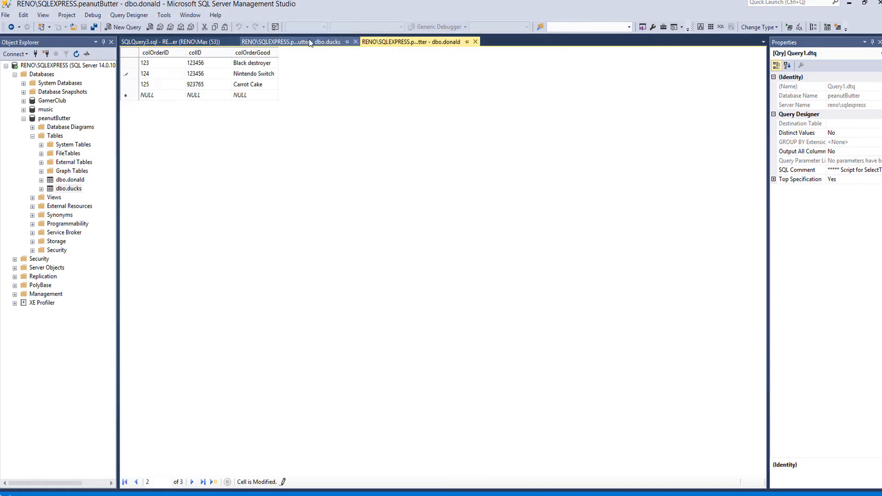
{"action": "left_click", "coordinate": [291, 41]}
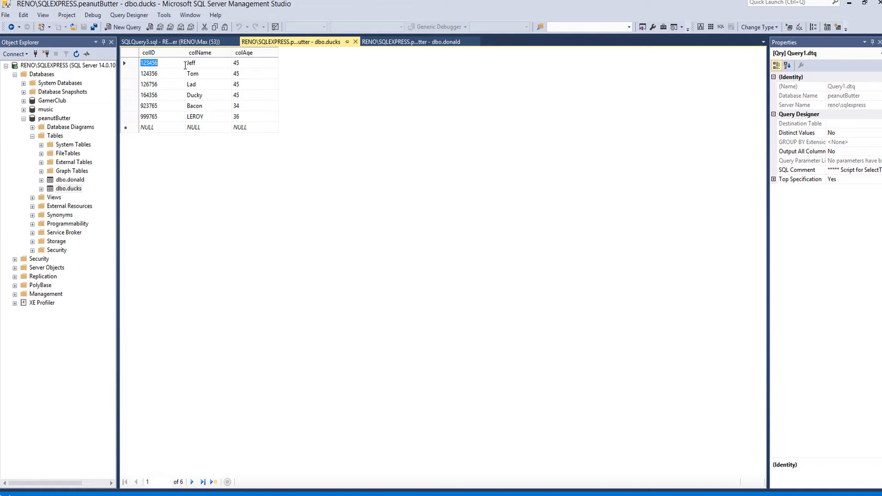
{"action": "left_click", "coordinate": [411, 42]}
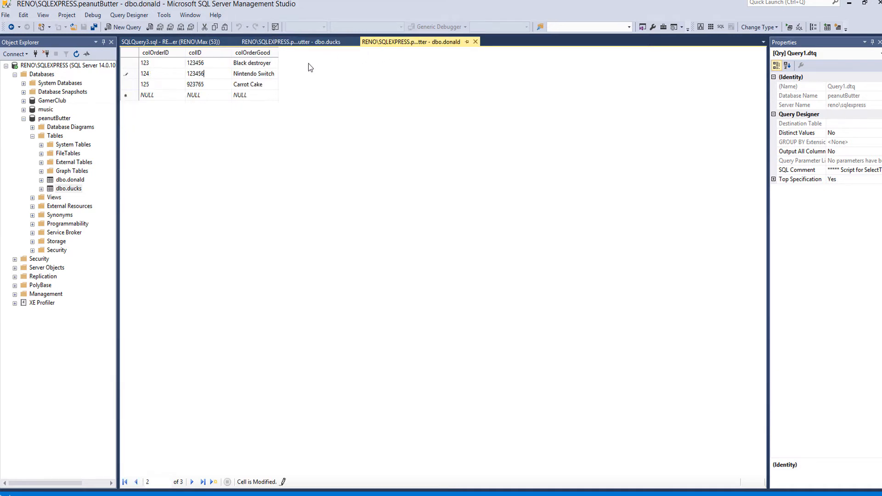
{"action": "mouse_move", "coordinate": [334, 74]}
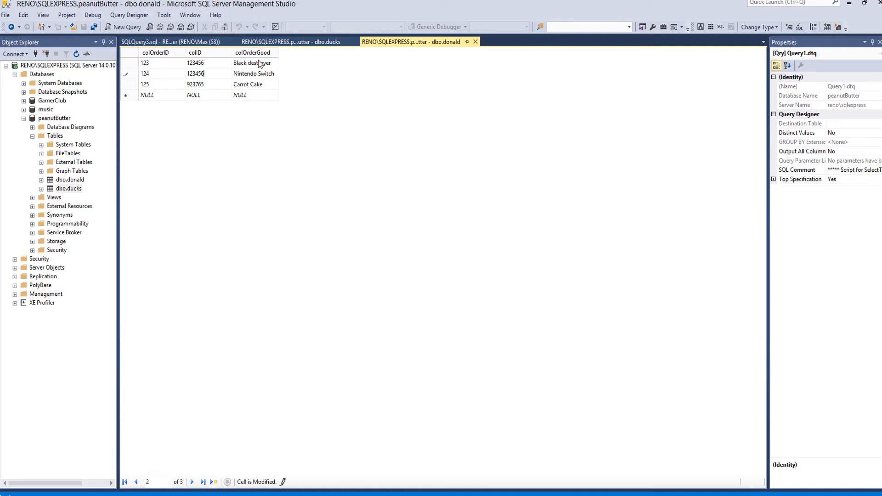
{"action": "left_click", "coordinate": [292, 41]}
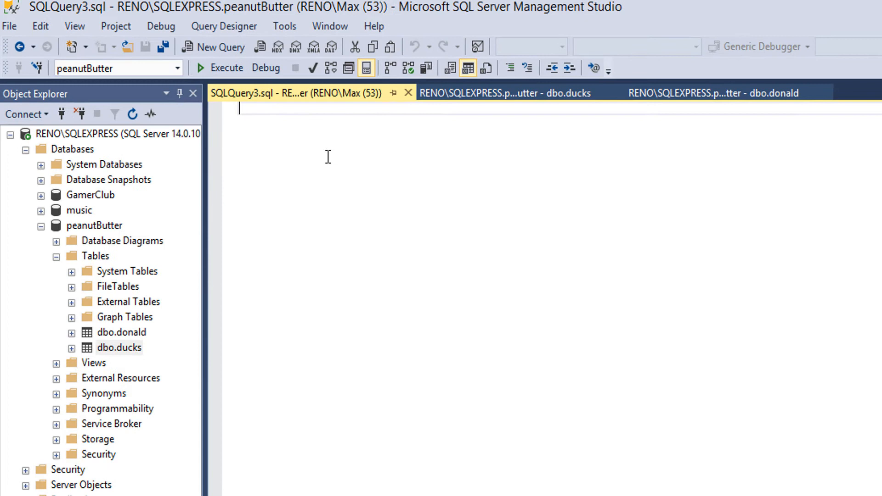
Step: Draft 'select colOrderGood from donald where colID in(select colID' in SQLQuery3.sql
{"action": "type", "text": "select"}
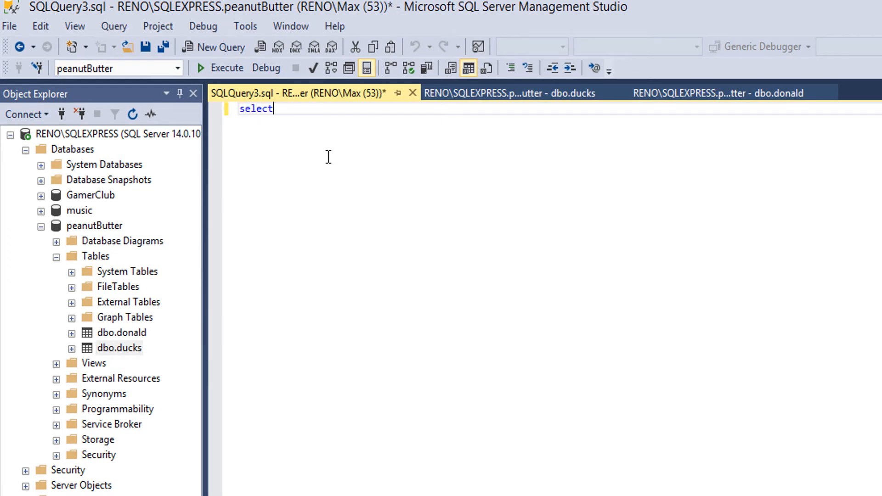
{"action": "type", "text": "colOrder"}
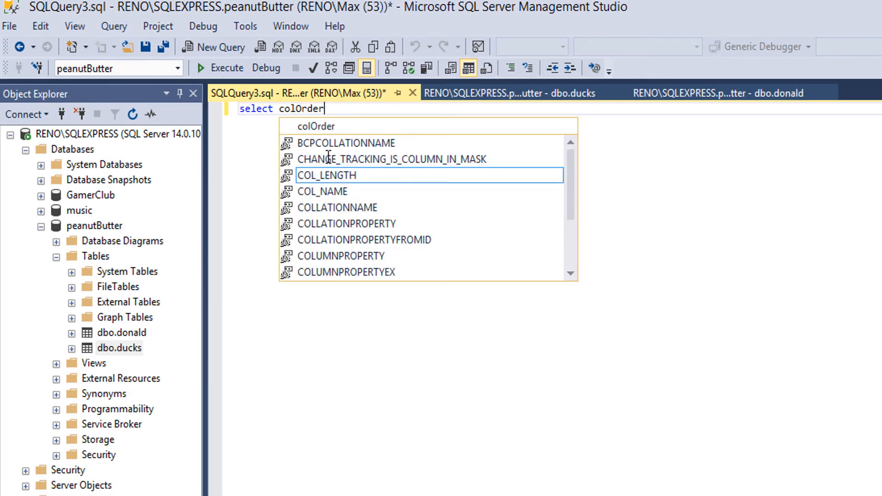
{"action": "type", "text": "Good"}
{"action": "type", "text": "from donald"}
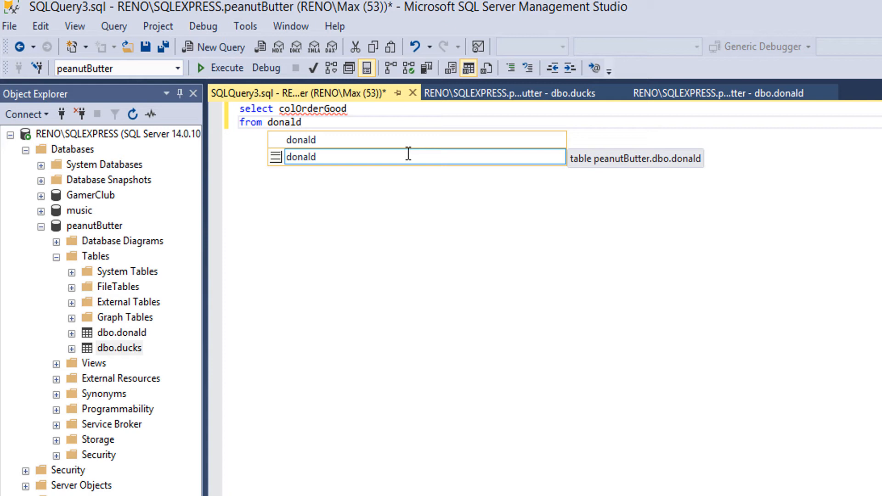
{"action": "type", "text": "where col"}
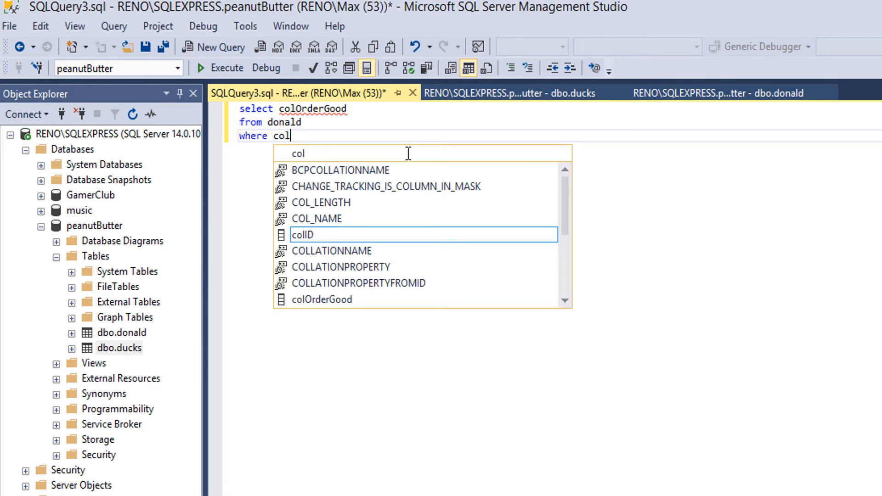
{"action": "type", "text": "ID i"}
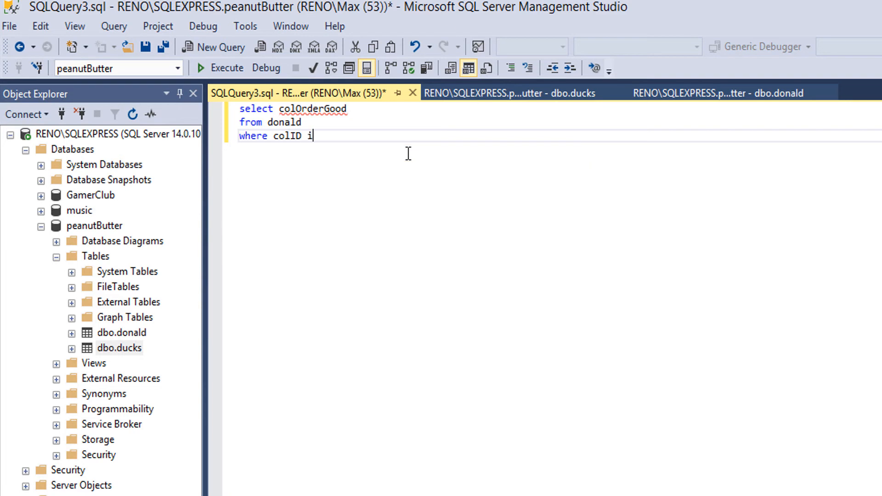
{"action": "type", "text": "n(select"}
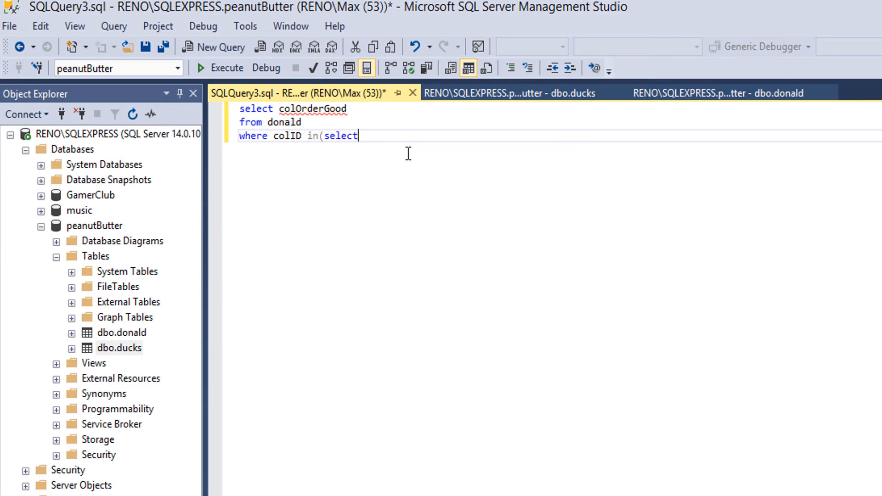
{"action": "type", "text": "colID"}
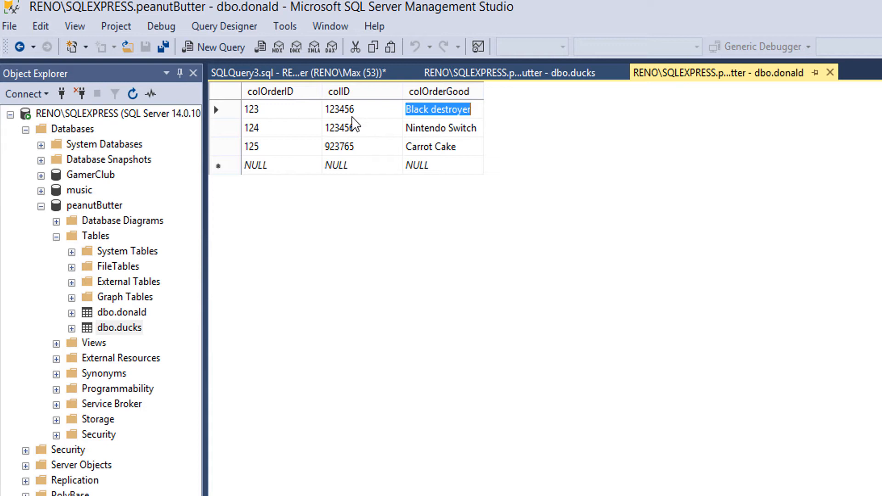
Step: Review the ducks and donald table rows again and return to the unfinished query
{"action": "left_click", "coordinate": [506, 73]}
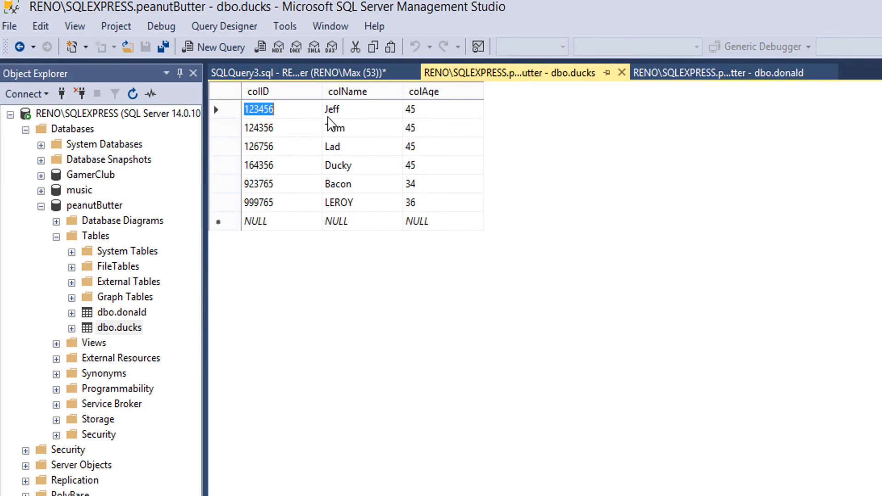
{"action": "left_click", "coordinate": [713, 72]}
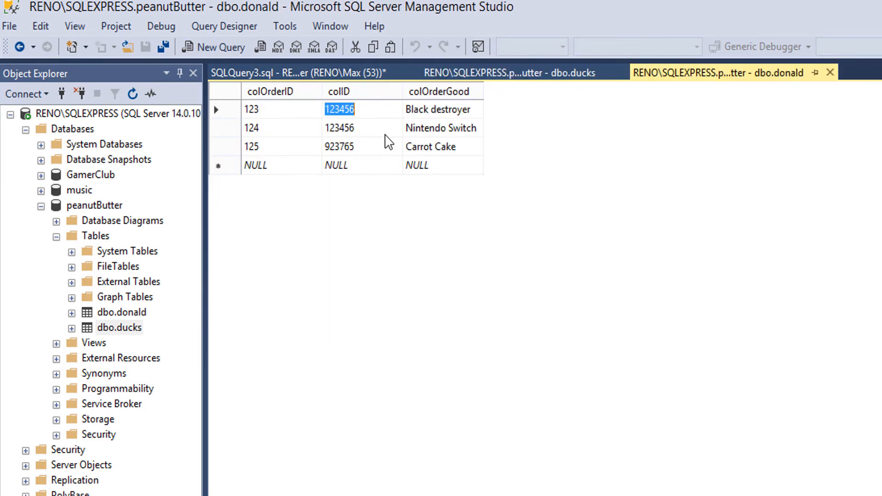
{"action": "left_click", "coordinate": [292, 71]}
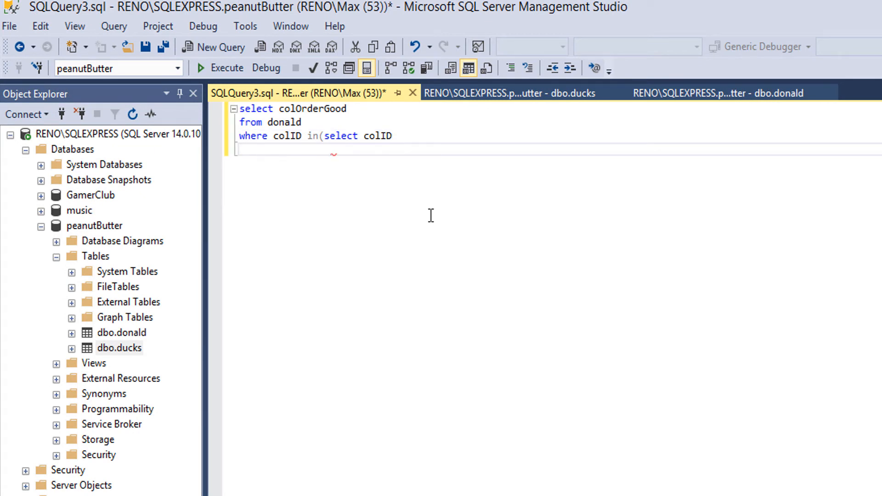
Step: Complete the subquery as 'from ducks where colID = 123456);' to close the nested query
{"action": "type", "text": "from ducks"}
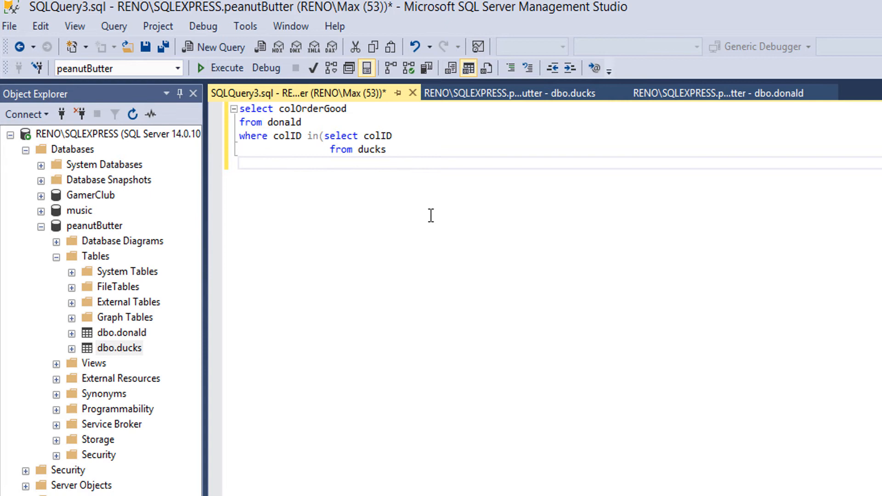
{"action": "type", "text": "where cold"}
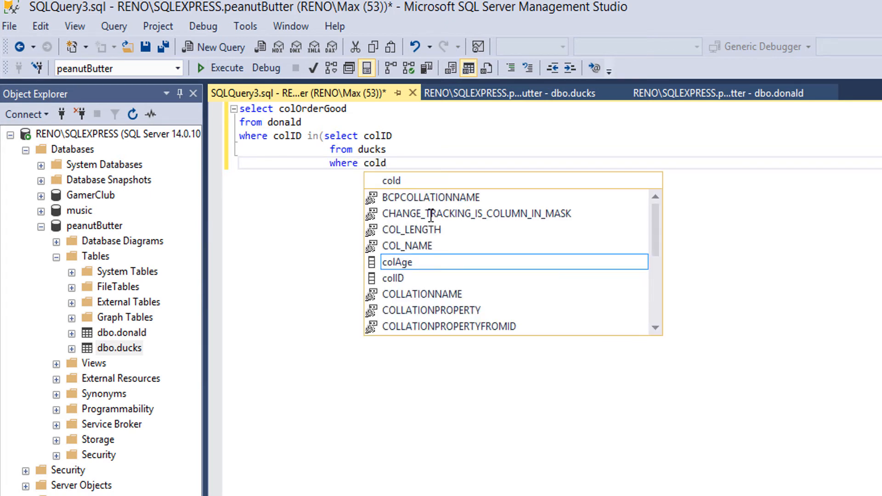
{"action": "type", "text": "ID = 123456)"}
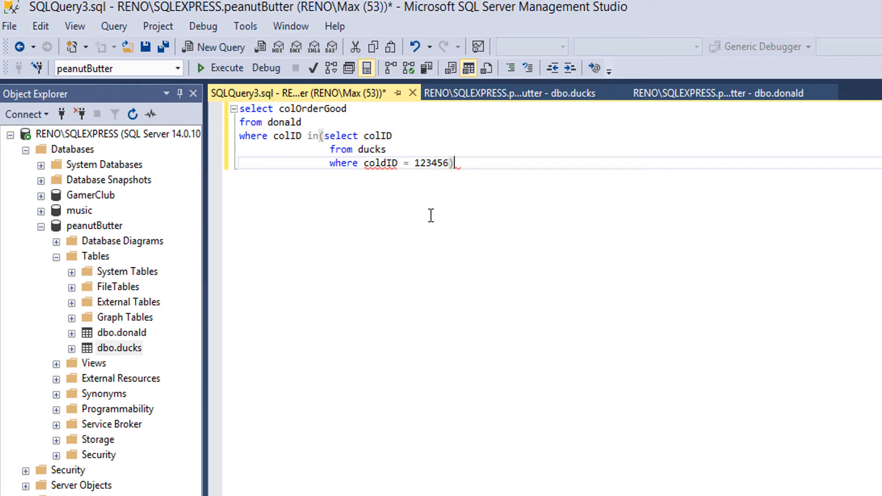
{"action": "type", "text": ";"}
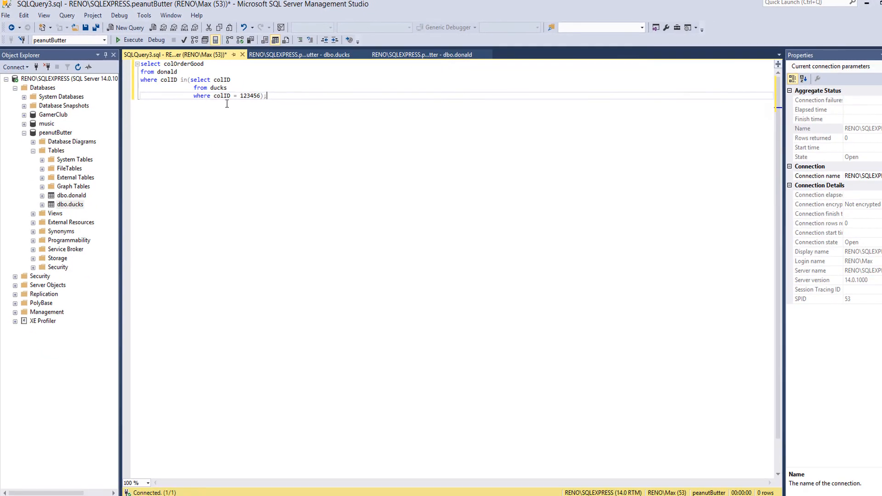
Step: Execute the nested query returning Black destroyer and Nintendo Switch, then show donald's rows
{"action": "left_click", "coordinate": [133, 39]}
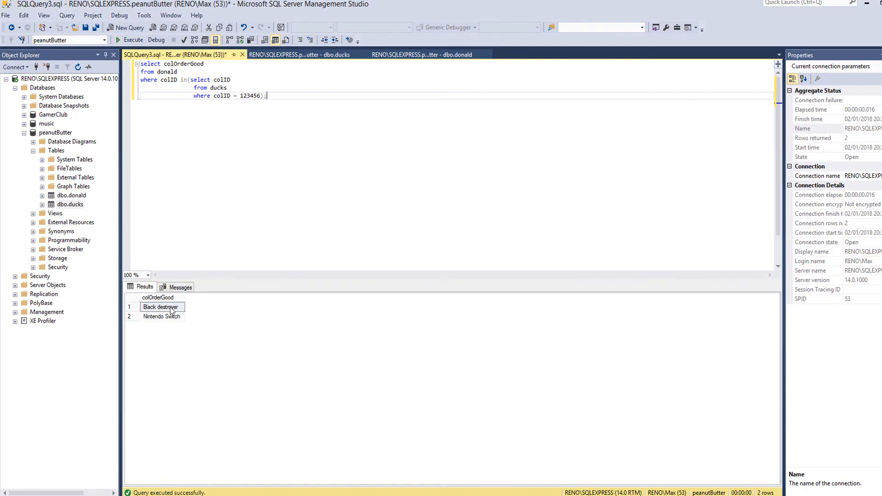
{"action": "left_click", "coordinate": [162, 316]}
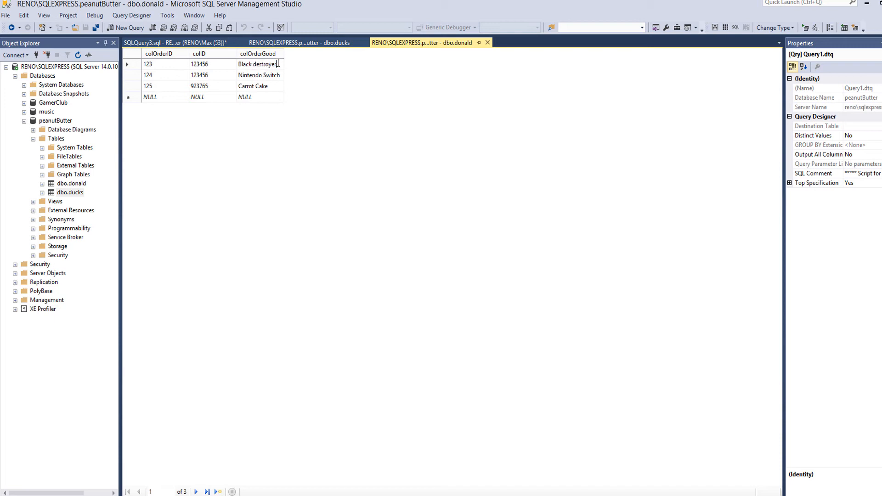
Step: Check donald's two rows with colID 123456, then return to the SQLQuery3.sql script
{"action": "left_click", "coordinate": [199, 64]}
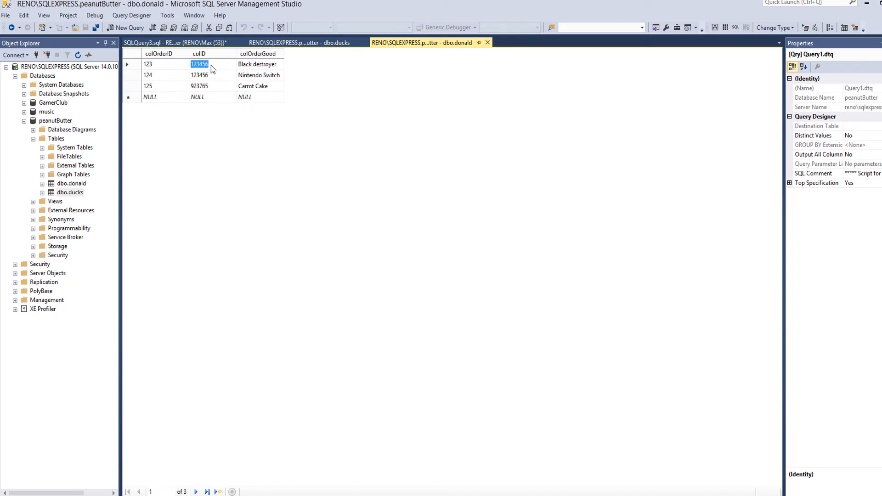
{"action": "left_click", "coordinate": [259, 74]}
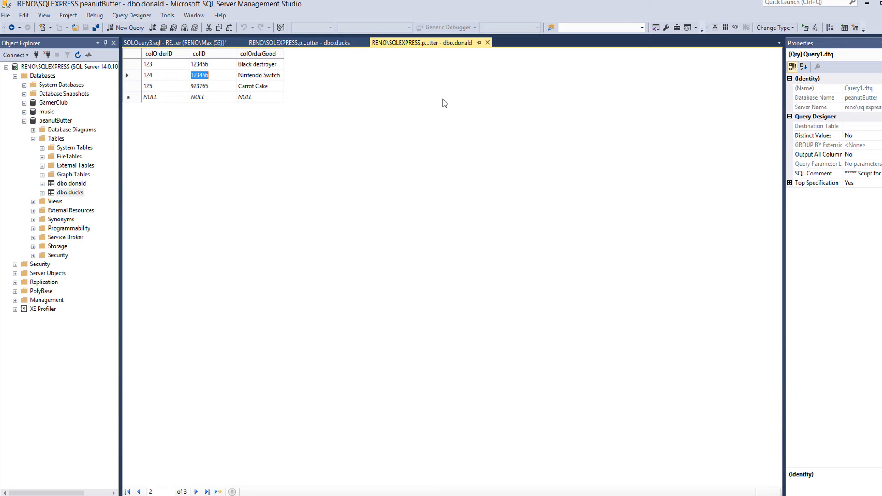
{"action": "mouse_move", "coordinate": [334, 78]}
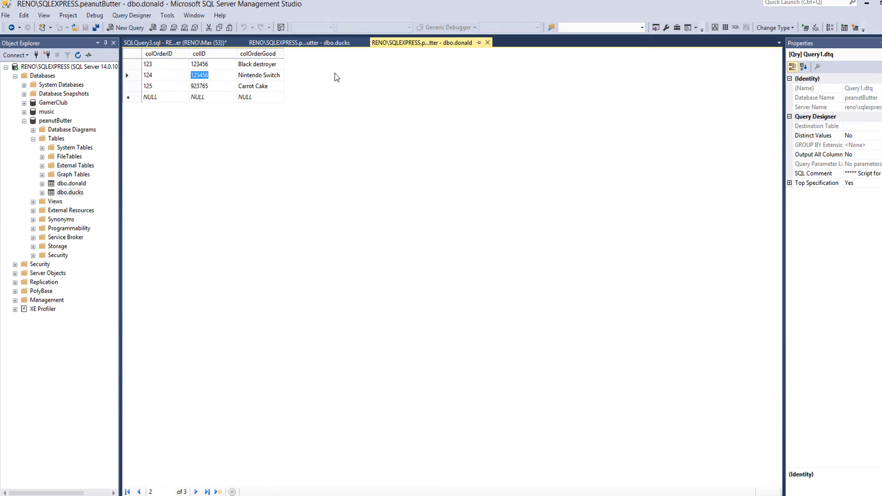
{"action": "left_click", "coordinate": [175, 43]}
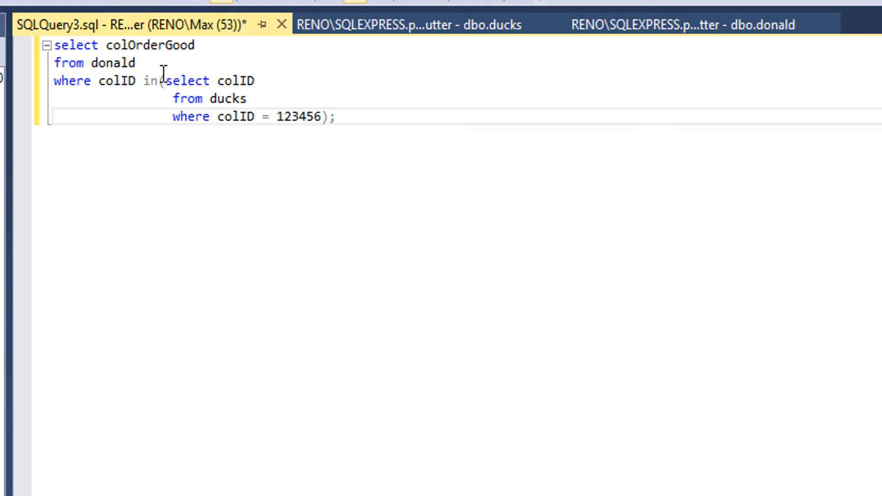
{"action": "left_click_drag", "start_coordinate": [54, 45], "coordinate": [133, 81]}
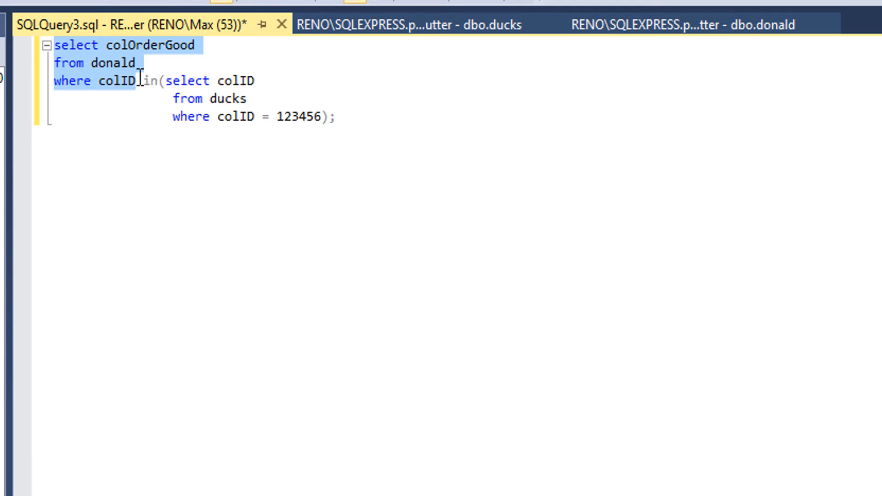
{"action": "left_click", "coordinate": [149, 81]}
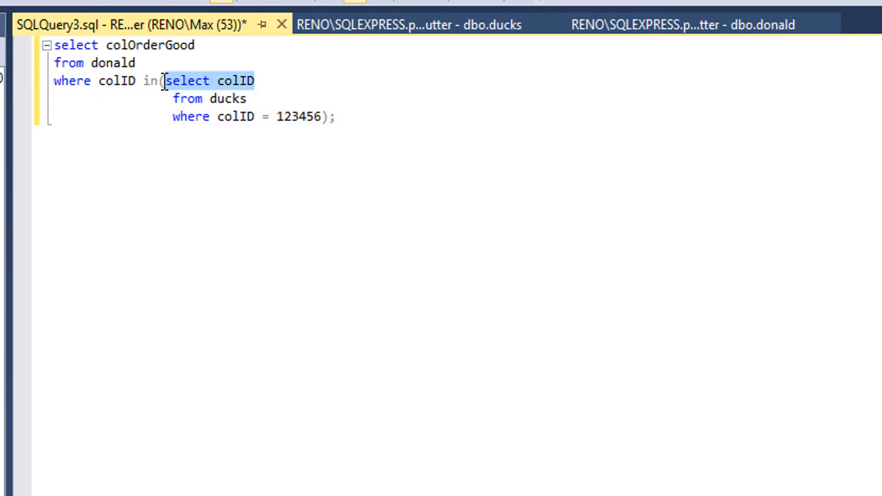
{"action": "left_click", "coordinate": [279, 117]}
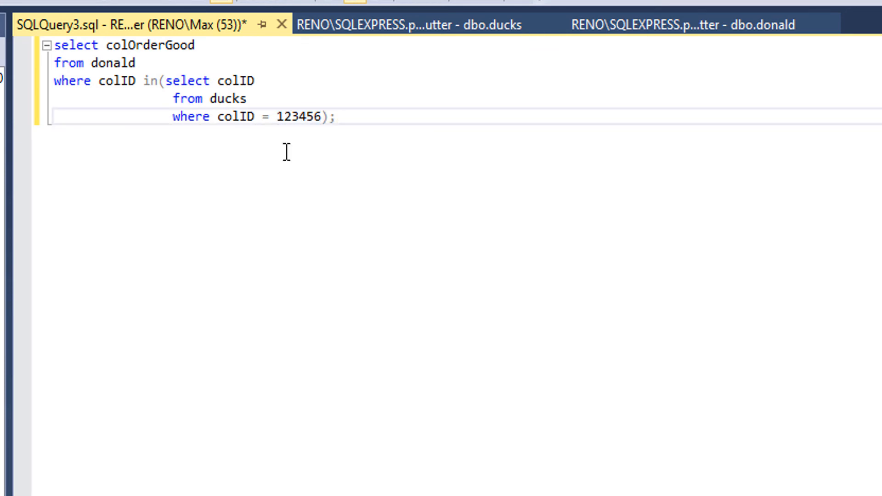
{"action": "left_click_drag", "start_coordinate": [51, 81], "coordinate": [136, 80]}
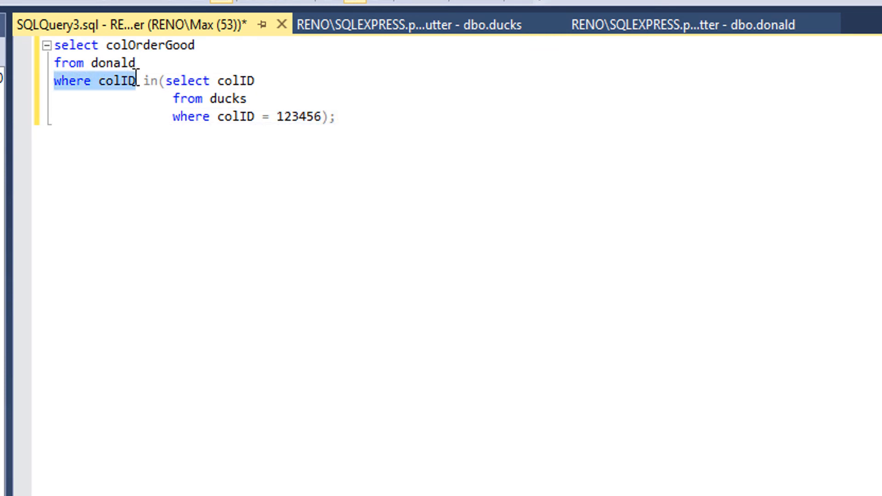
{"action": "double_click", "coordinate": [295, 117]}
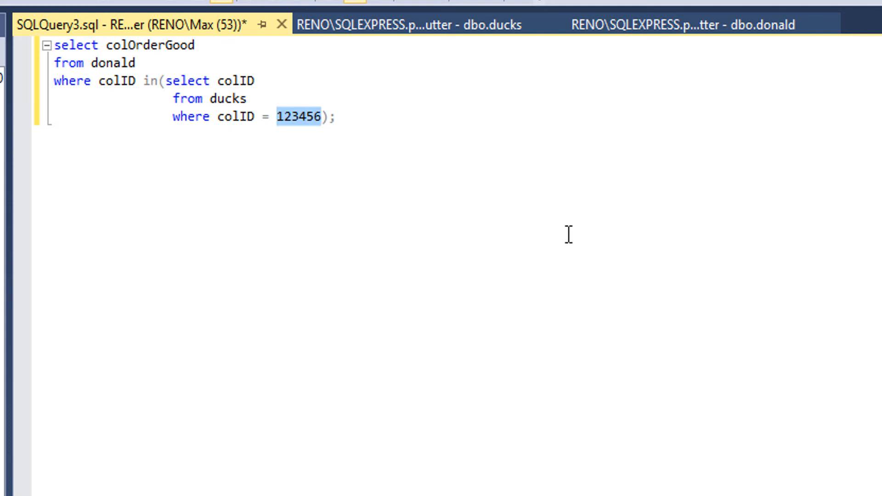
{"action": "mouse_move", "coordinate": [353, 129]}
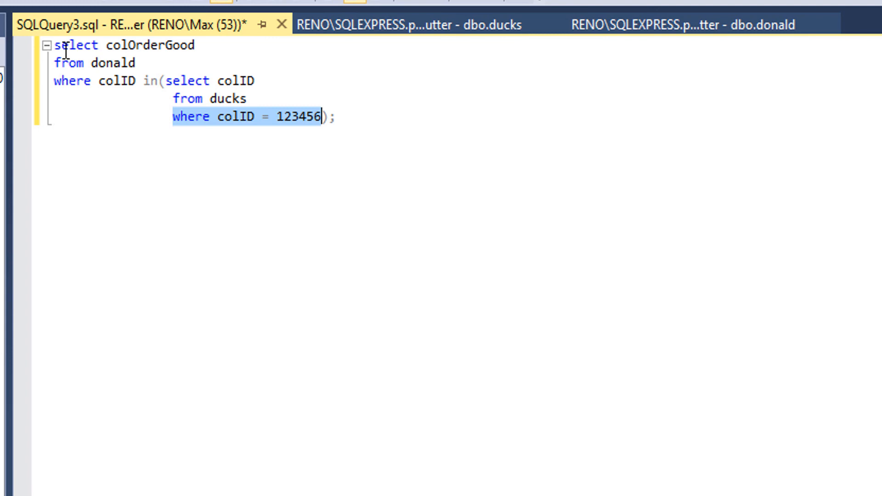
{"action": "left_click", "coordinate": [236, 45]}
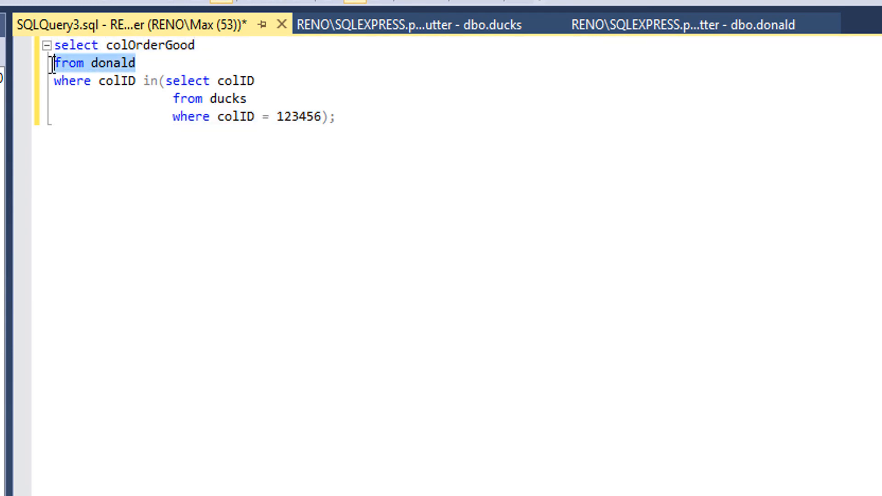
{"action": "left_click", "coordinate": [72, 80]}
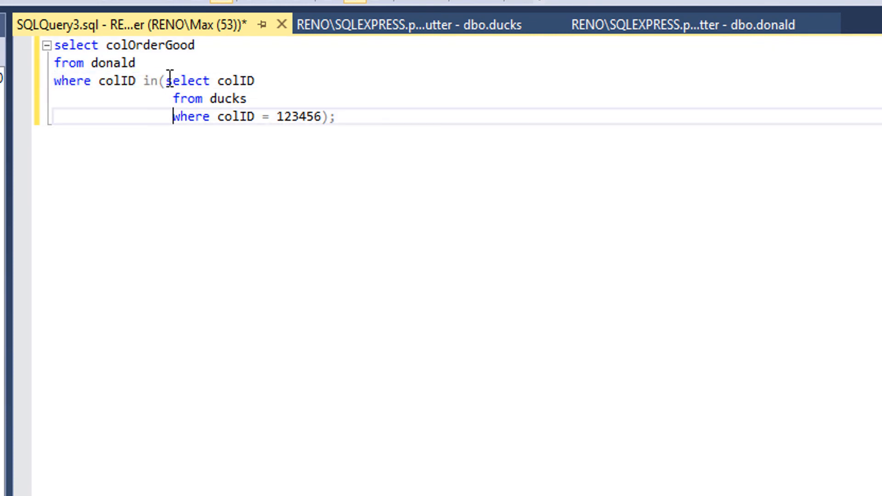
{"action": "left_click_drag", "start_coordinate": [169, 81], "coordinate": [335, 116]}
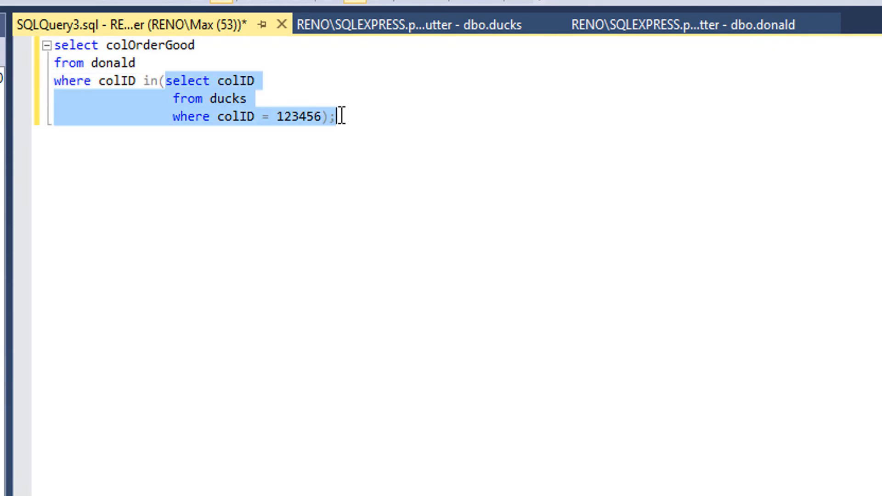